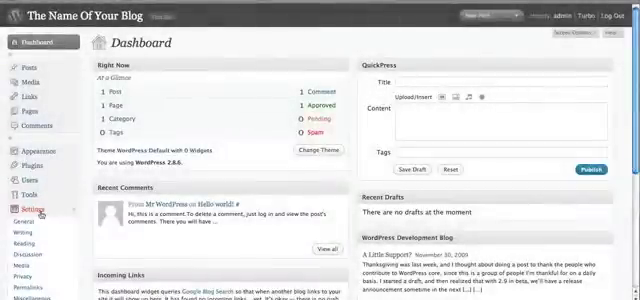
Step: Go to the blog's General Settings from the admin sidebar
{"action": "left_click", "coordinate": [32, 206]}
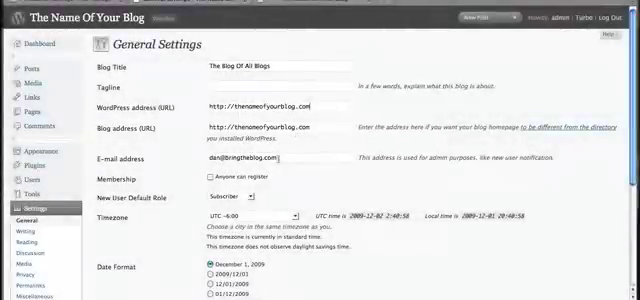
Step: Save the general settings with title 'The Blog Of All Blogs' and New York timezone
{"action": "scroll", "scroll_direction": "down", "scroll_amount": 3}
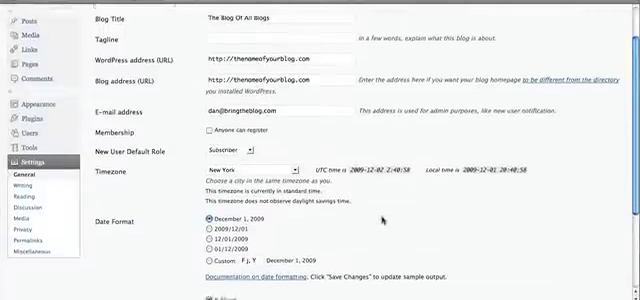
{"action": "scroll", "scroll_direction": "down", "scroll_amount": 3}
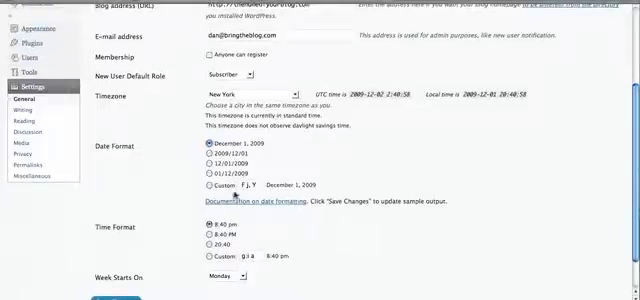
{"action": "scroll", "scroll_direction": "down", "scroll_amount": 3}
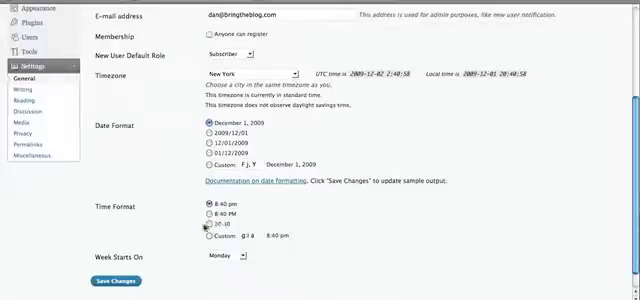
{"action": "left_click", "coordinate": [216, 256]}
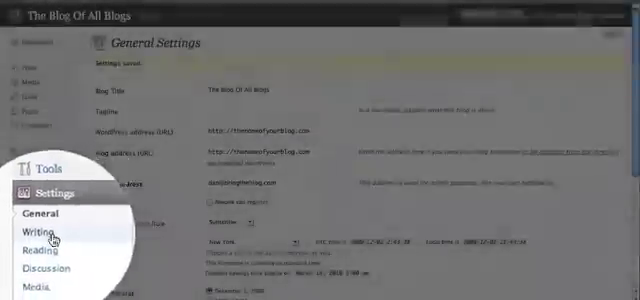
Step: In Writing settings, enable Atom Publishing Protocol and XML-RPC remote publishing and save
{"action": "left_click", "coordinate": [28, 232]}
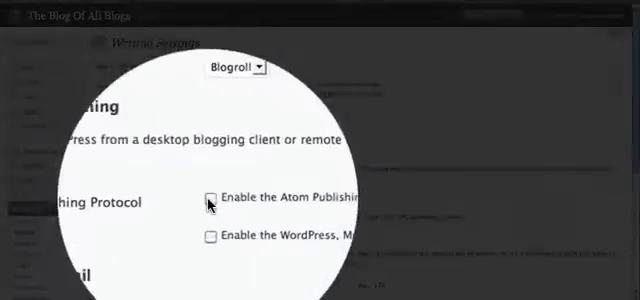
{"action": "left_click", "coordinate": [210, 200]}
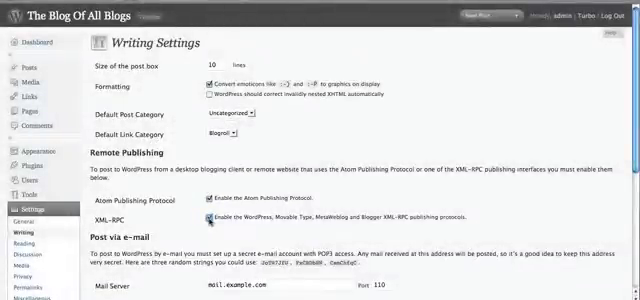
{"action": "scroll", "scroll_direction": "down", "scroll_amount": 3}
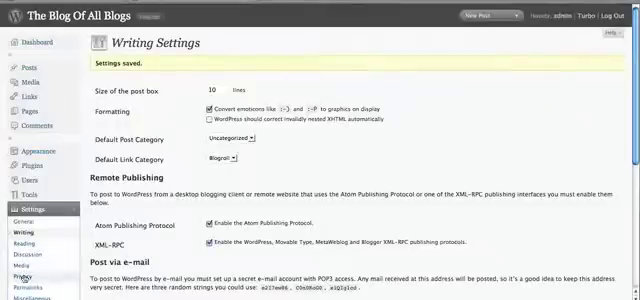
{"action": "left_click", "coordinate": [28, 268]}
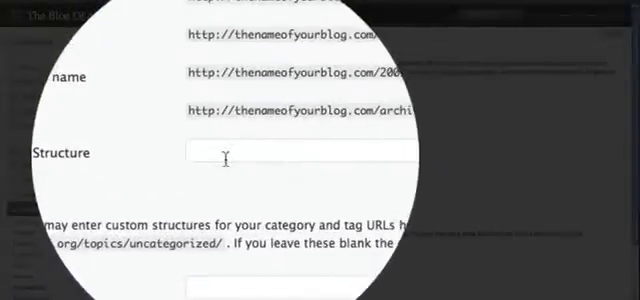
Step: Save the custom permalink structure /%year%/%monthnum%/%postname%.html
{"action": "type", "text": "/%year%/%monthnum%/%postname%.html"}
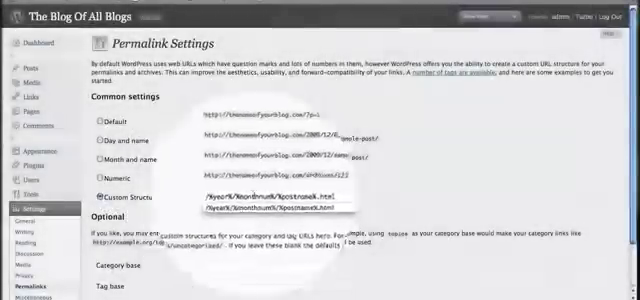
{"action": "scroll", "scroll_direction": "down", "scroll_amount": 3}
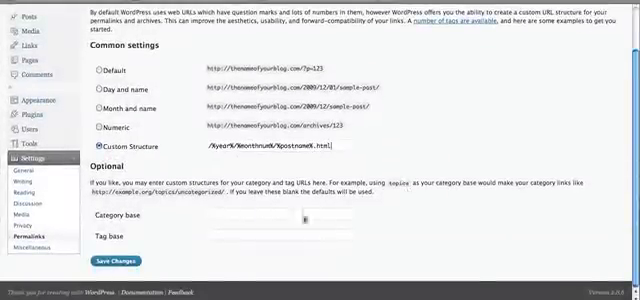
{"action": "left_click", "coordinate": [122, 260]}
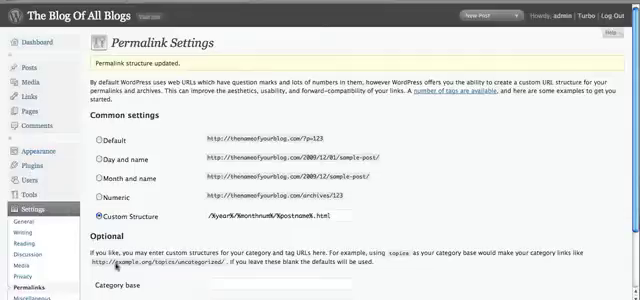